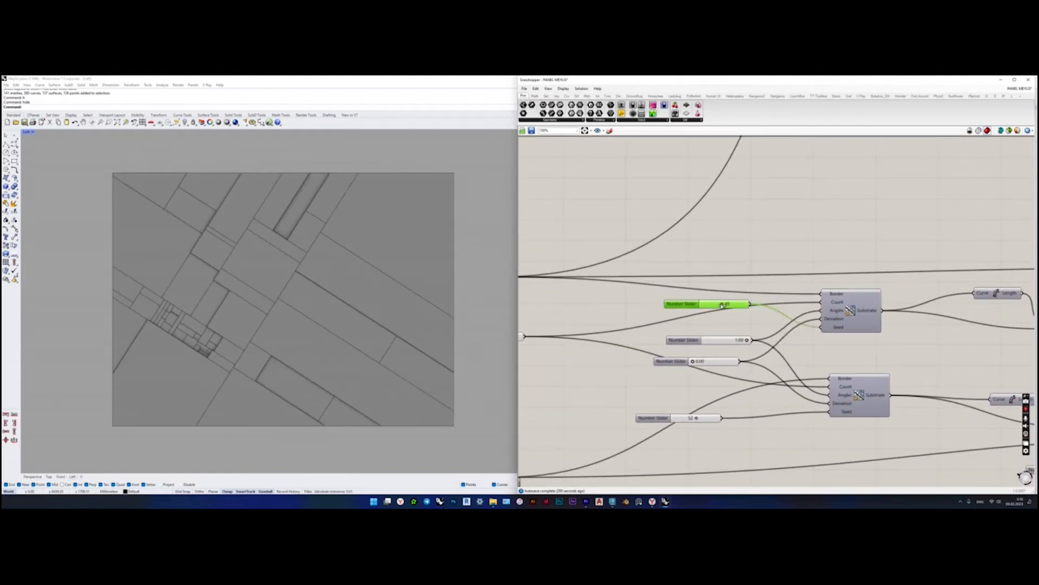
Lower the Number Slider driving the upper Substrate component to regenerate the rectangle arrangement.
left_click_drag(728, 303, 706, 303)
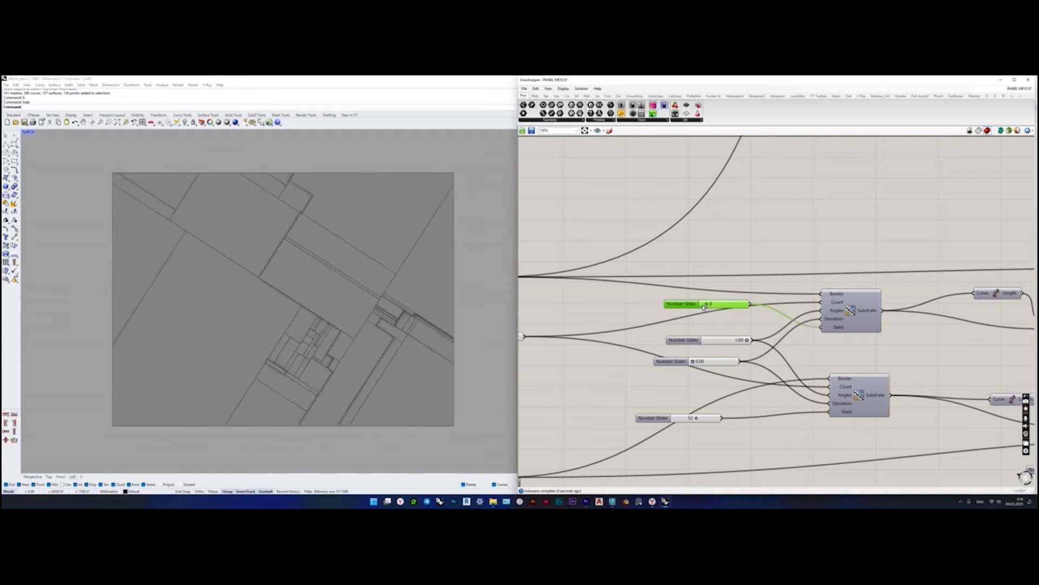